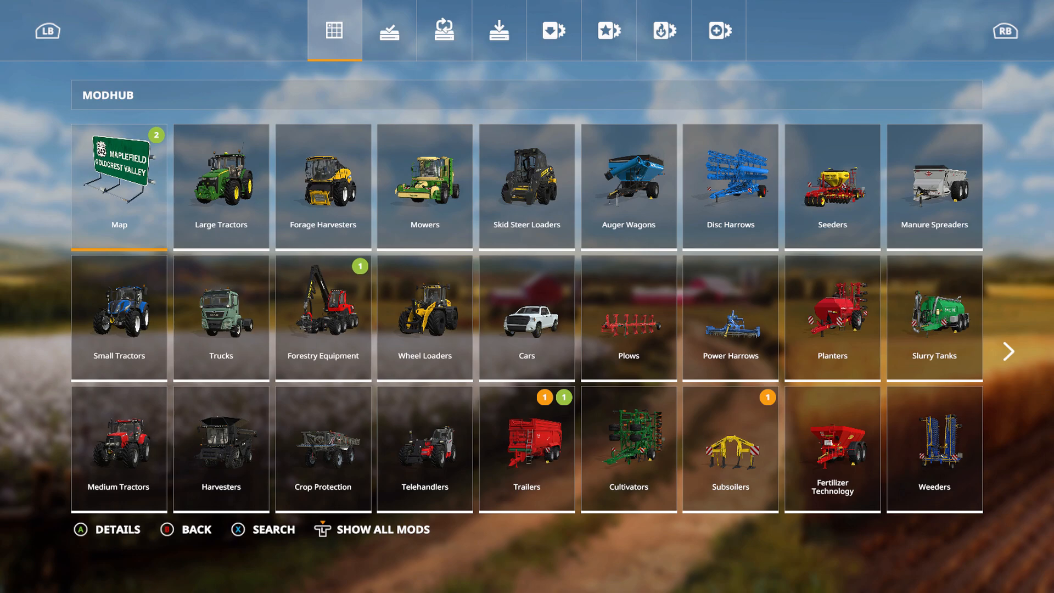
Show all mods, switch to the Latest list and browse along to Seasons GEO: Kansas
left_click(322, 530)
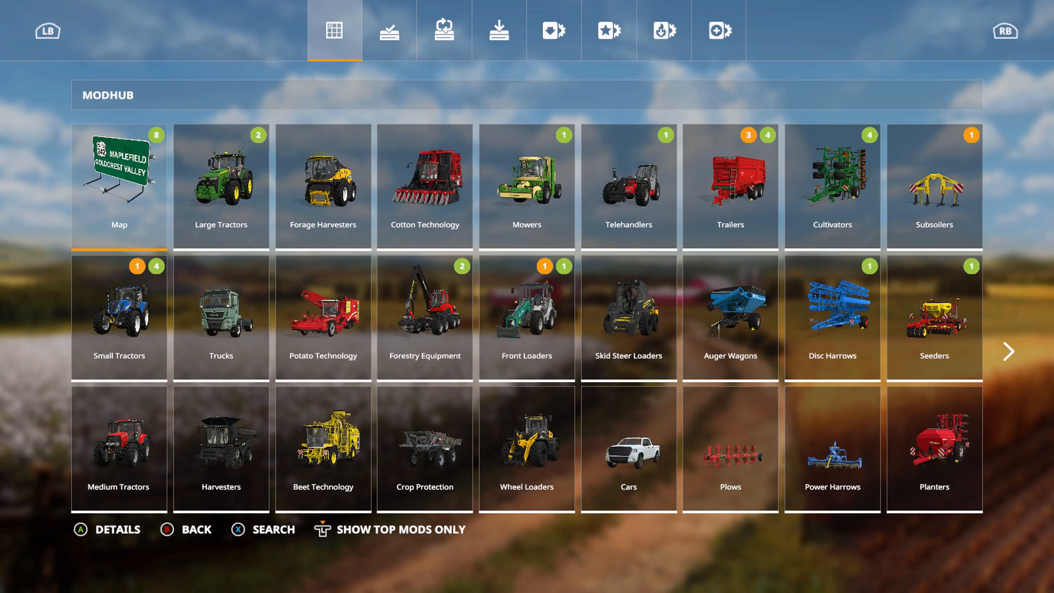
left_click(719, 30)
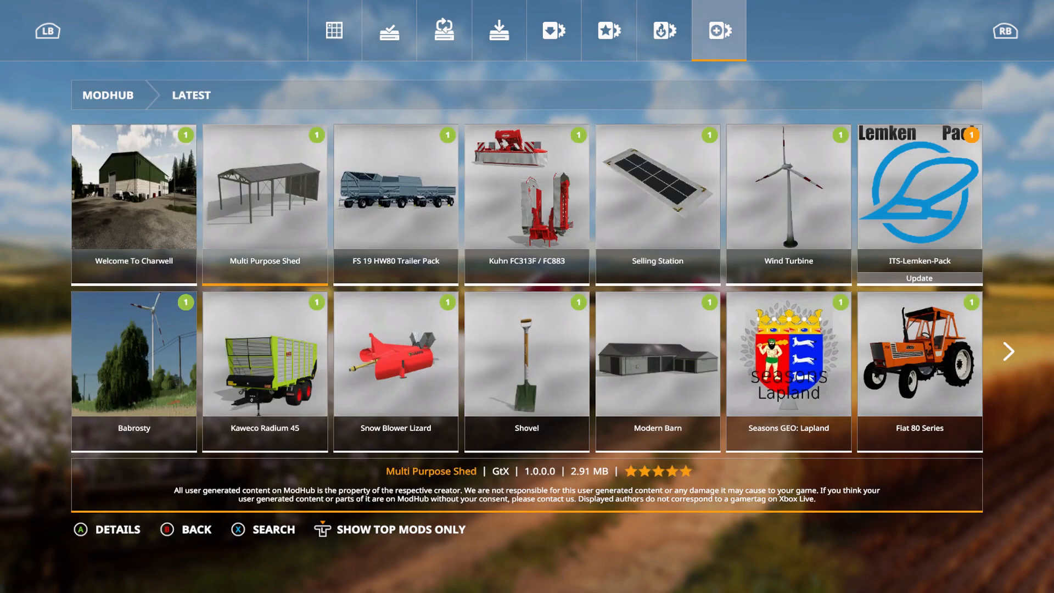
scroll("right", 3)
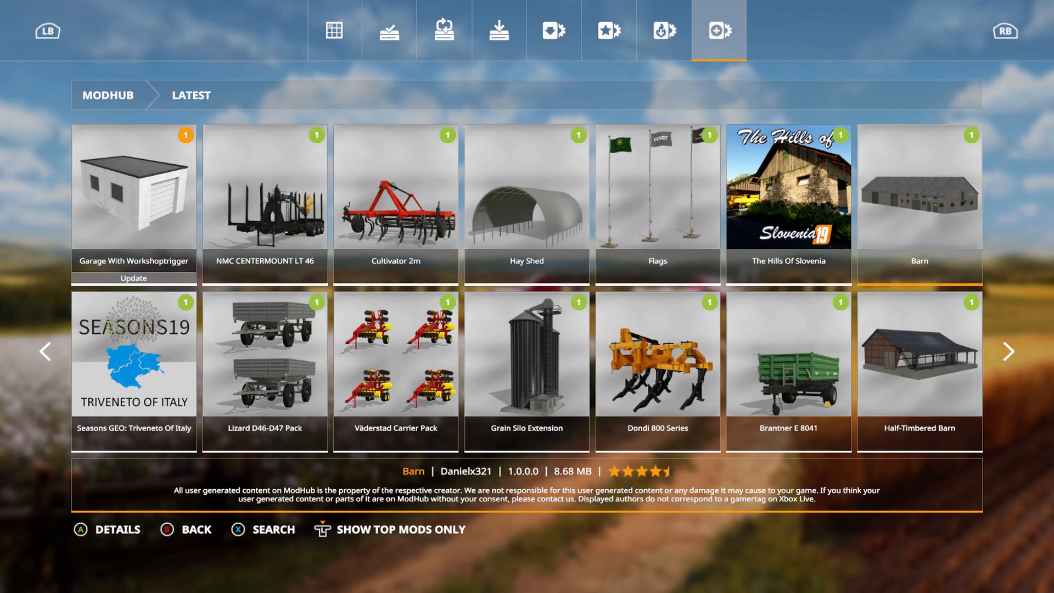
left_click(788, 204)
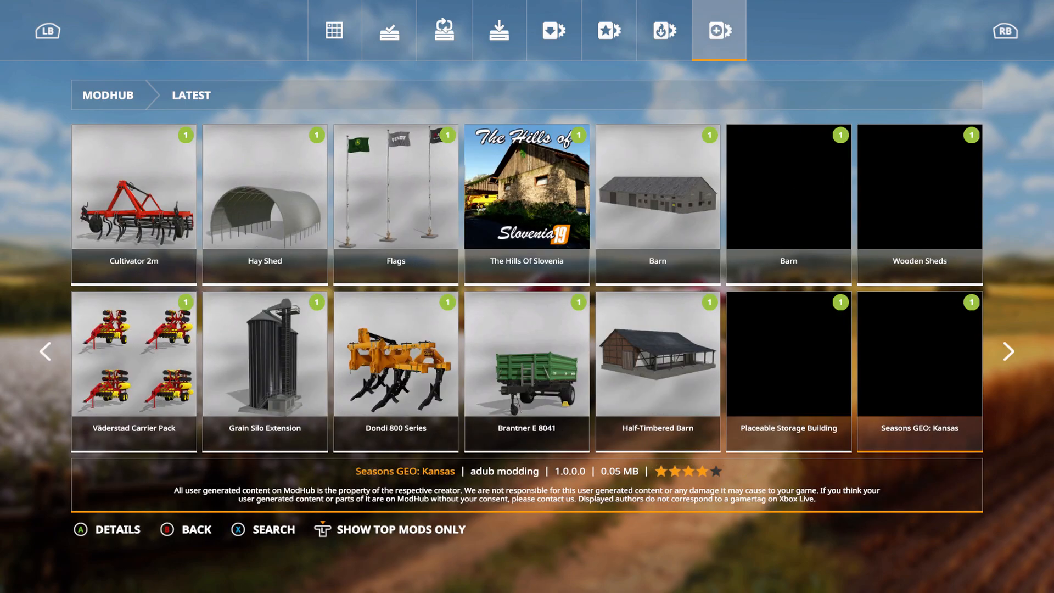
scroll("right", 3)
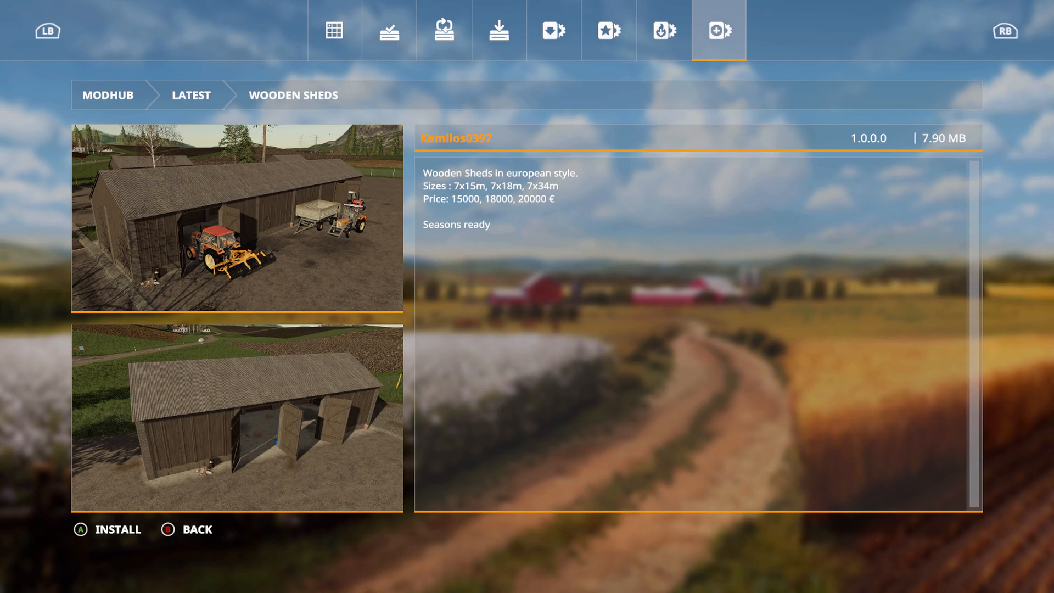
left_click(196, 529)
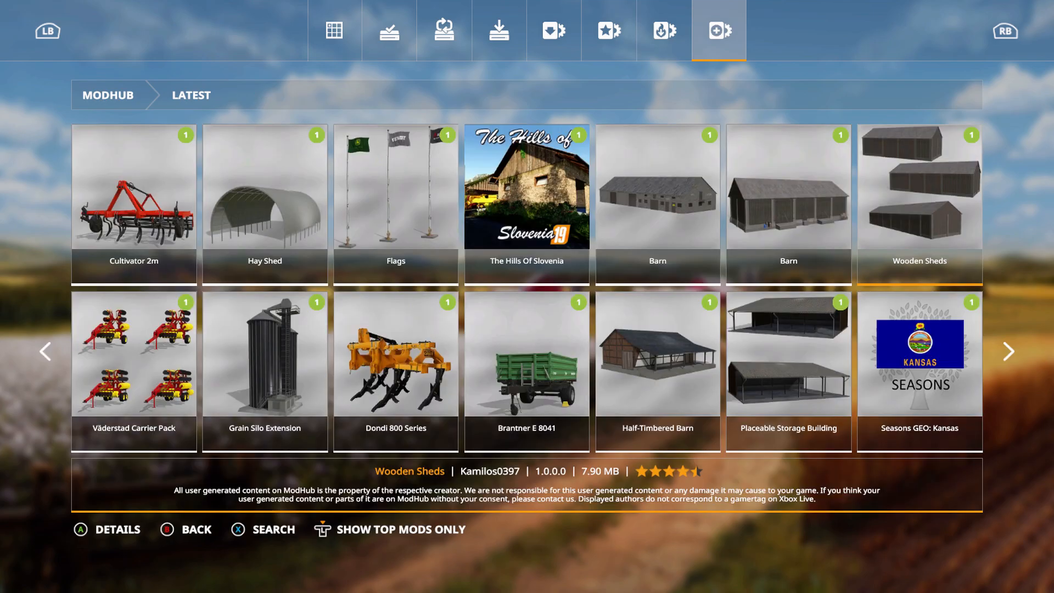
left_click(657, 202)
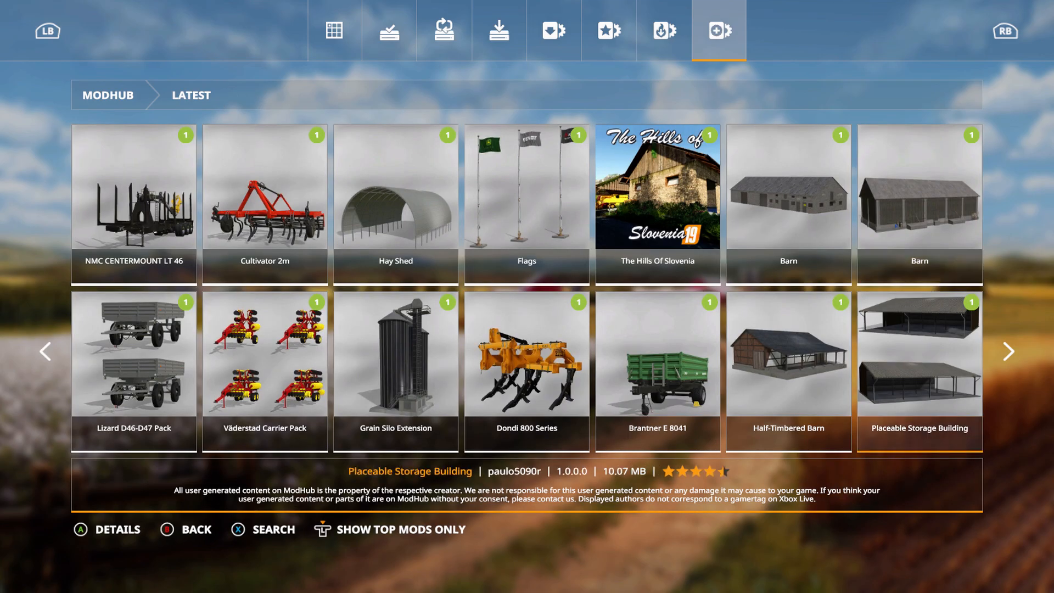
left_click(918, 370)
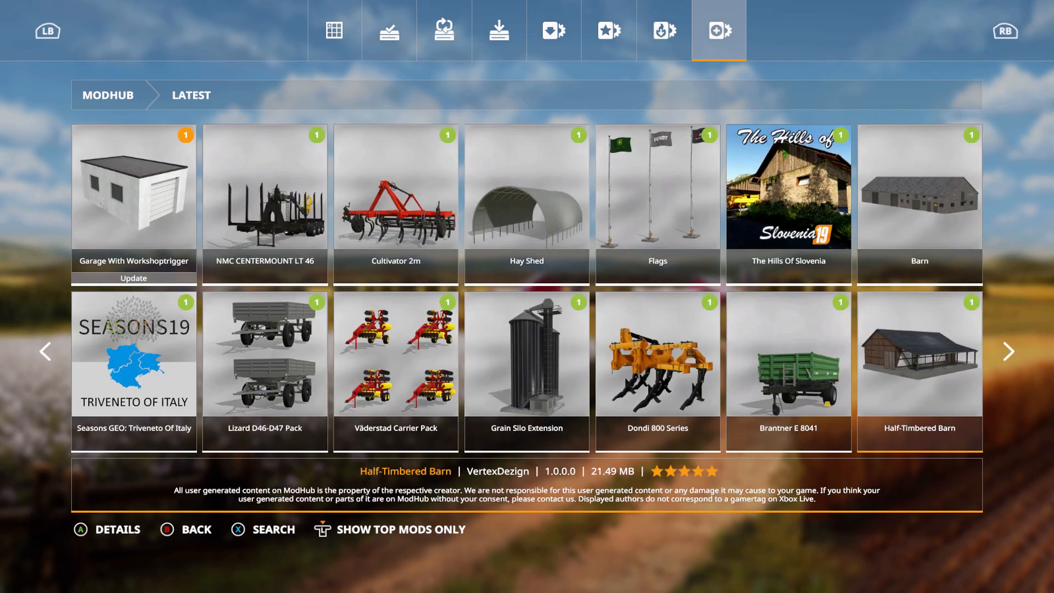
left_click(789, 371)
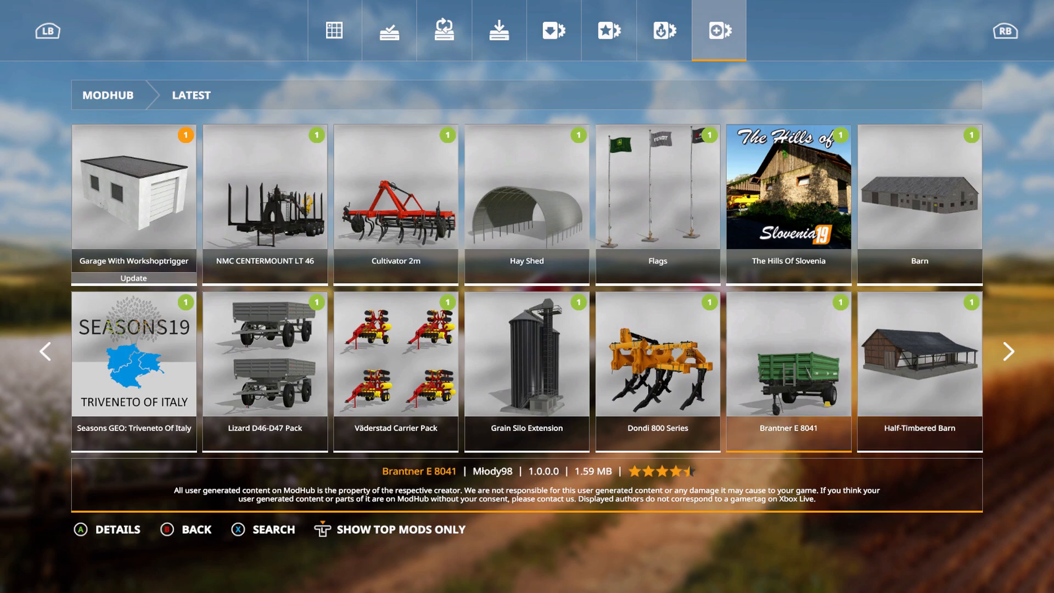
left_click(789, 371)
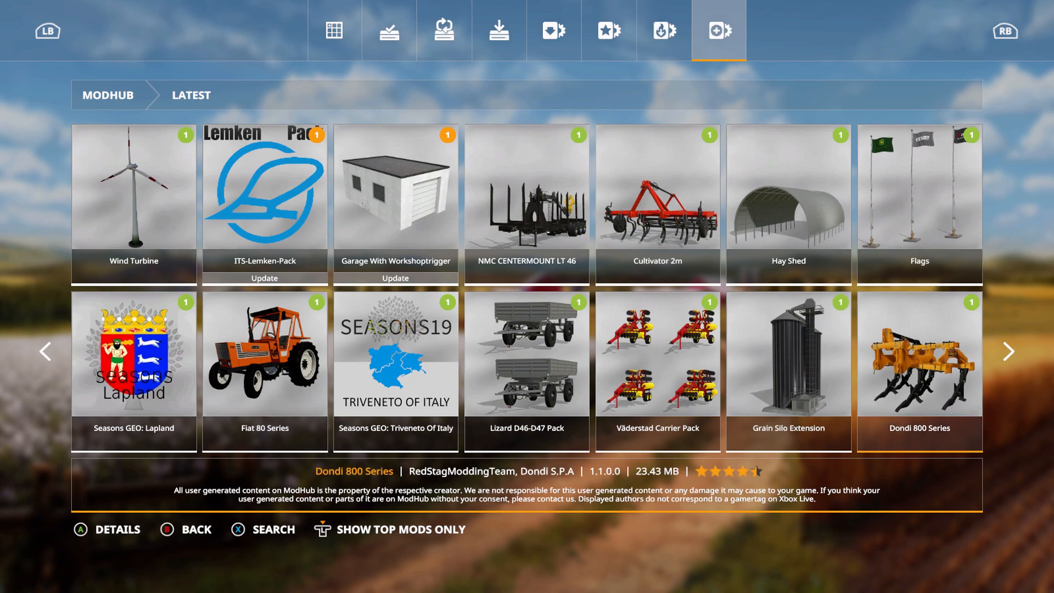
left_click(918, 364)
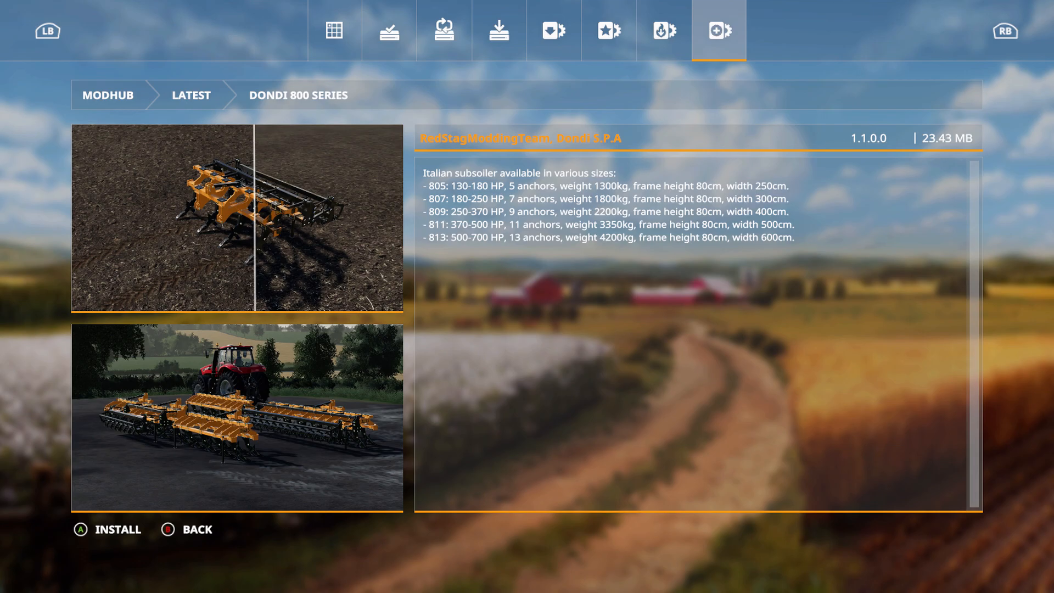
left_click(167, 529)
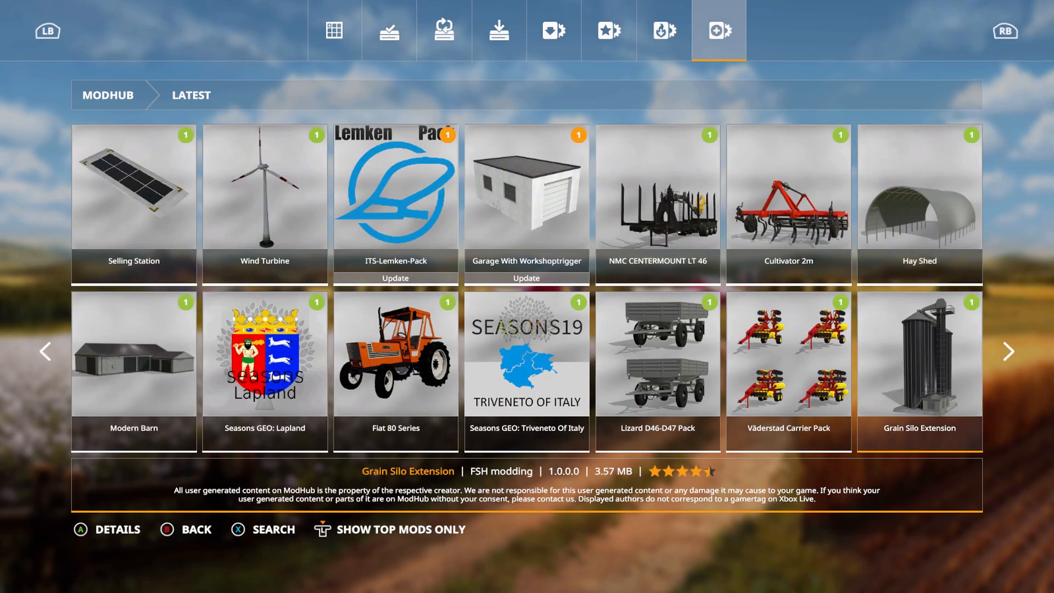
View the Väderstad Carrier Pack details and scroll its description to the end
left_click(918, 355)
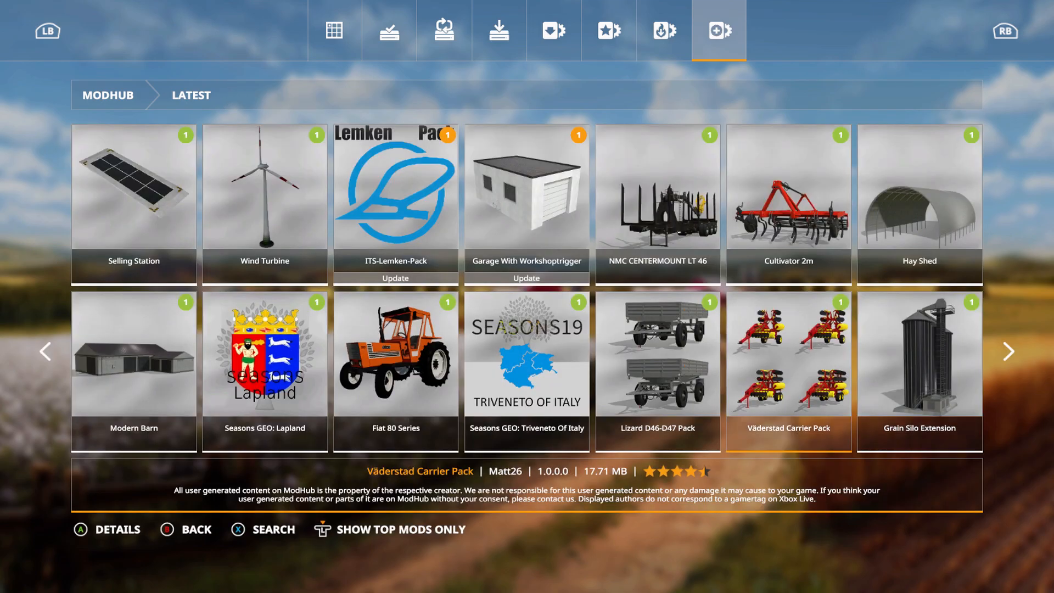
left_click(789, 370)
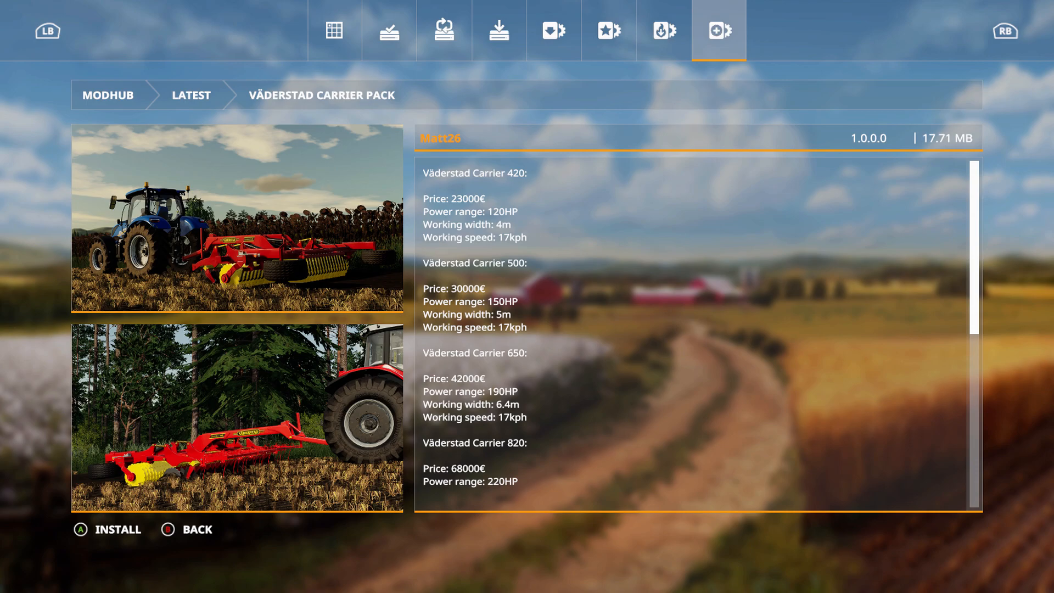
scroll("down", 3)
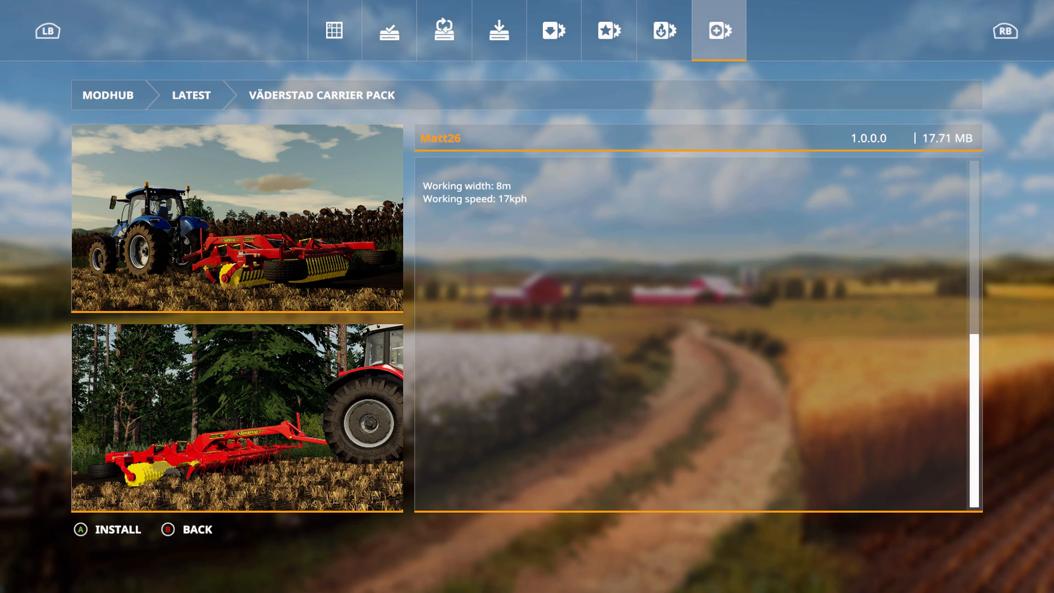
Return to the Latest list and step through NMC CENTERMOUNT LT 46 toward Garage With Workshoptrigger
left_click(194, 530)
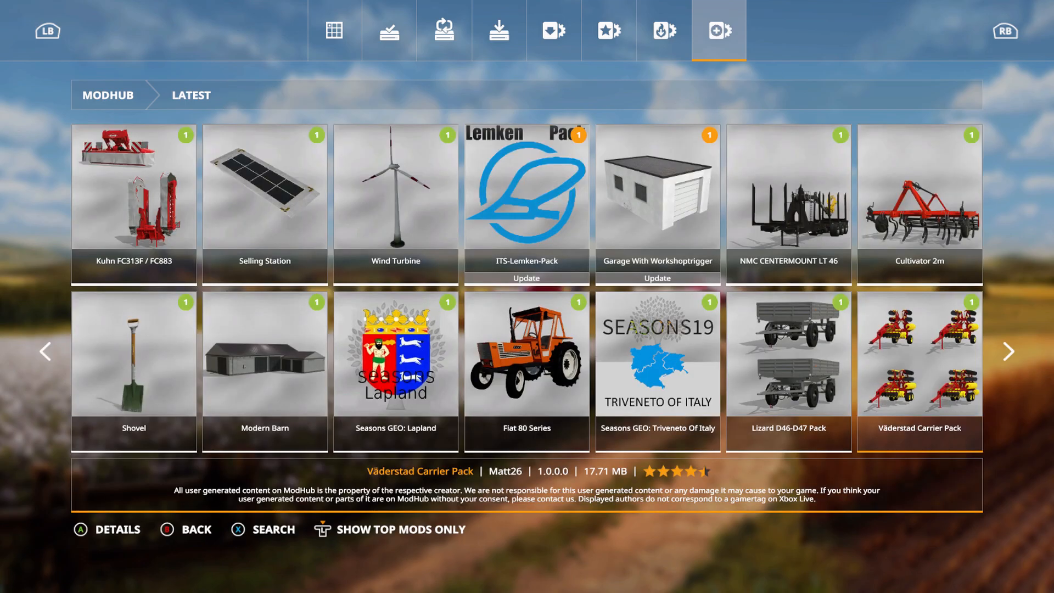
left_click(920, 204)
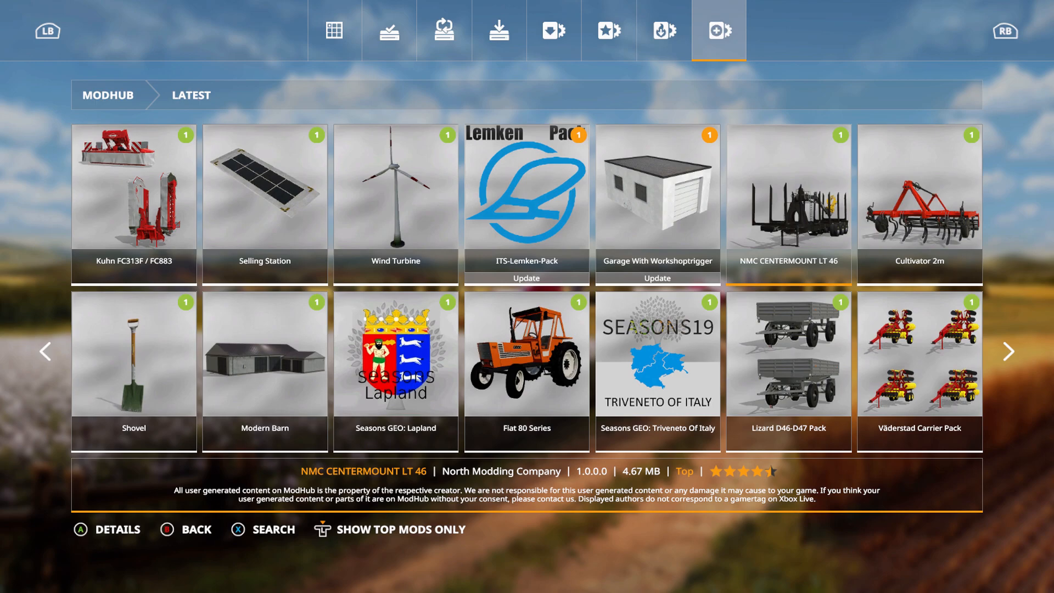
left_click(789, 202)
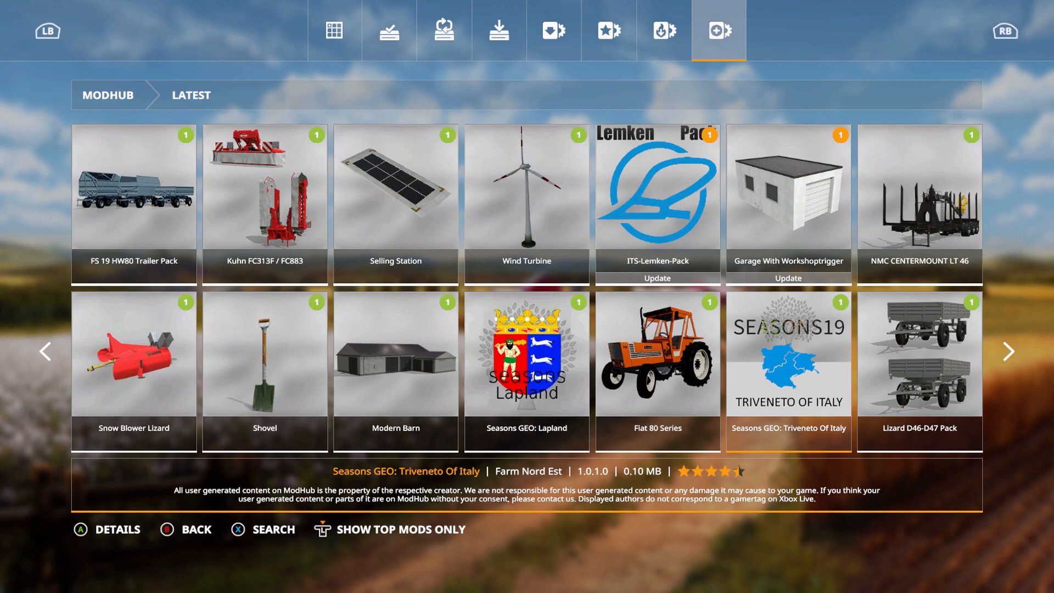
left_click(787, 355)
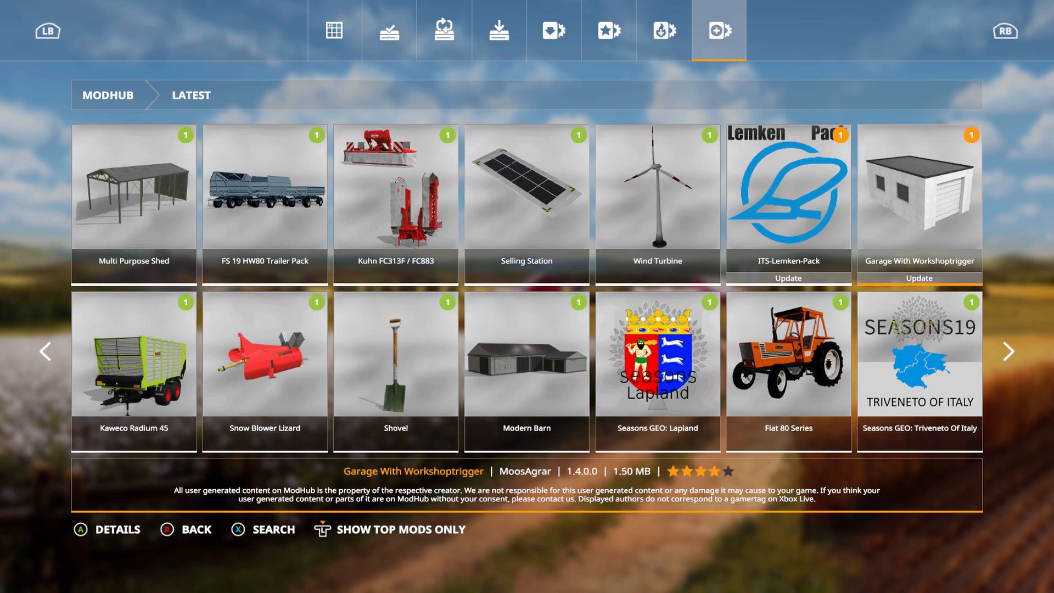
Move through the Latest grid from ITS-Lemken-Pack to Fiat 80 Series
left_click(919, 202)
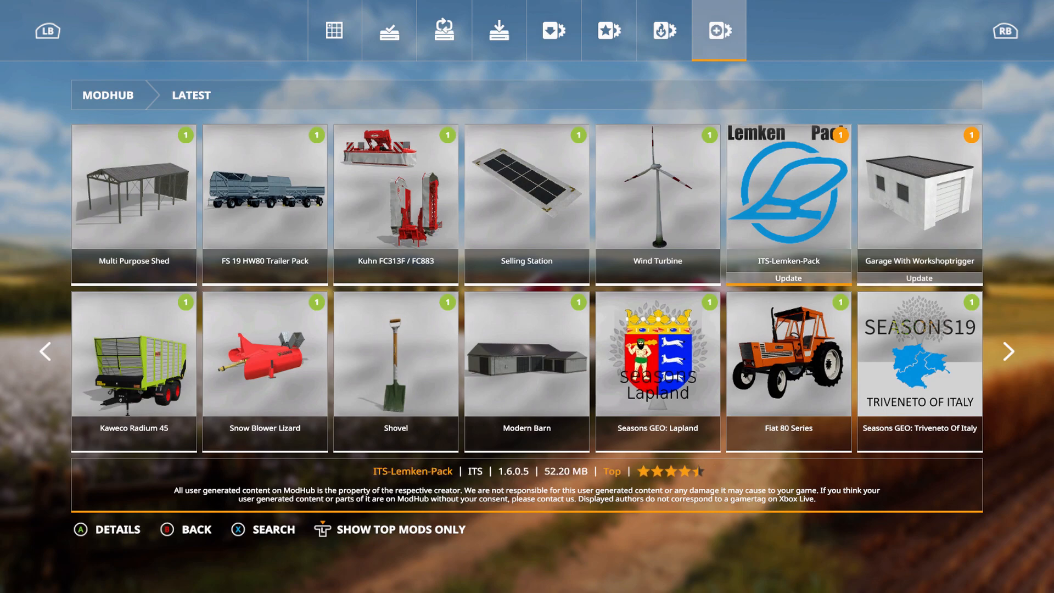
left_click(788, 202)
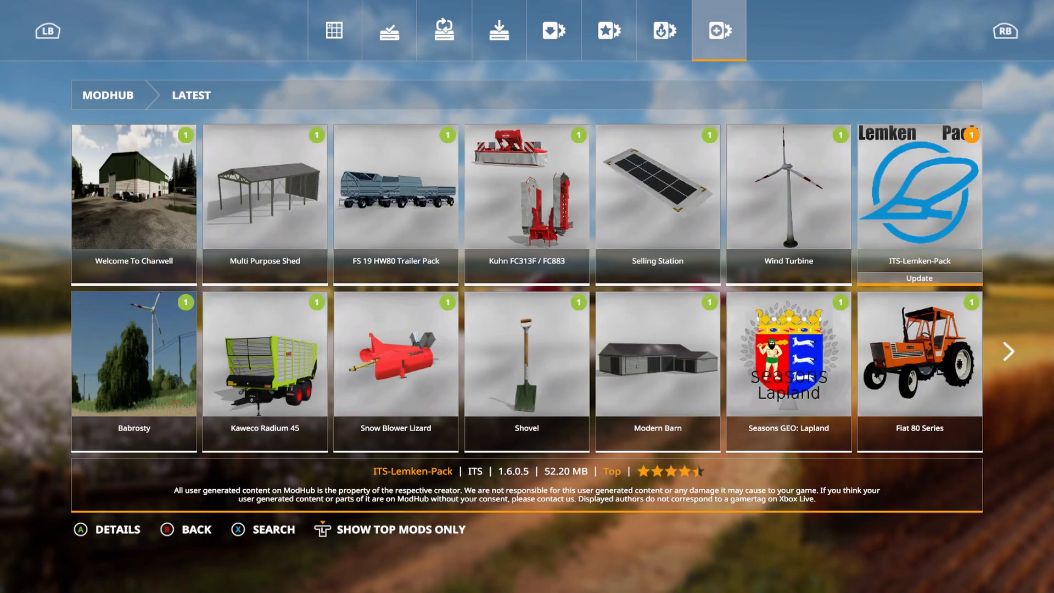
left_click(919, 370)
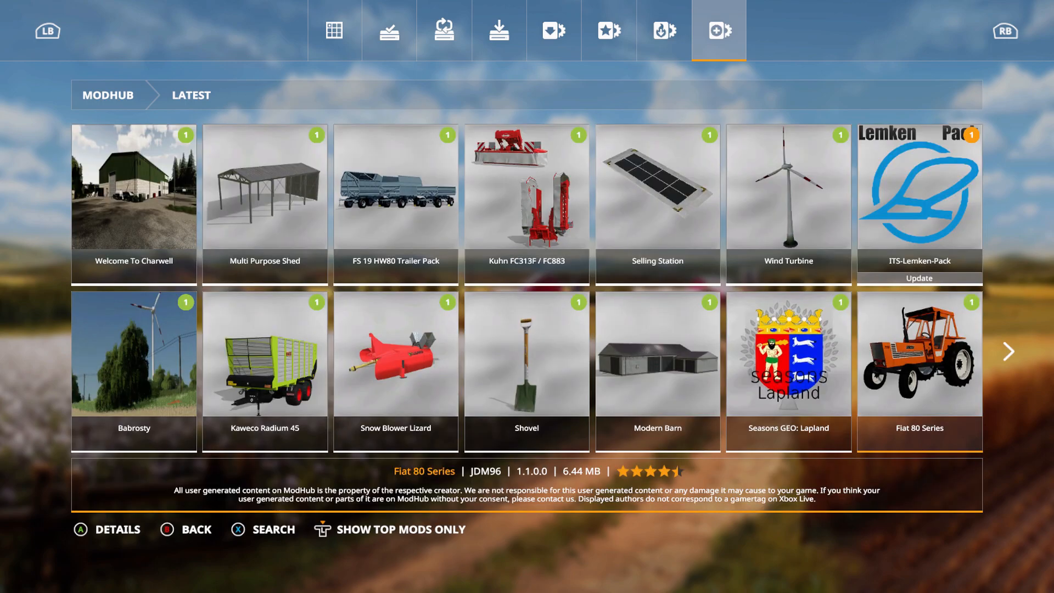
Open Selling Station's details and add it to the download list
left_click(789, 355)
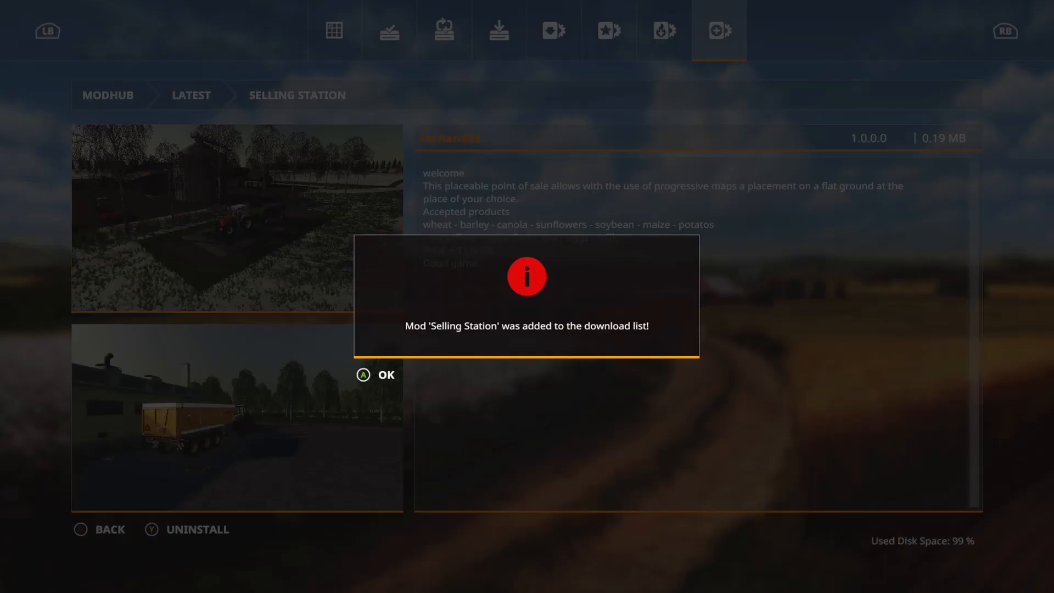
Dismiss the download notice, view Kuhn FC313F / FC883 details, then go back to Latest
left_click(375, 375)
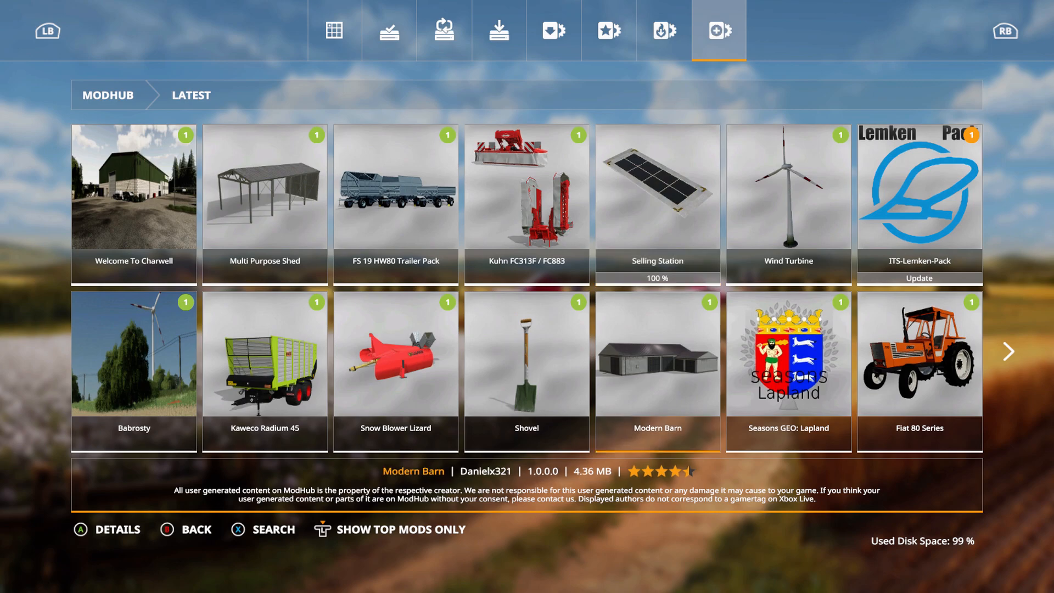
left_click(657, 370)
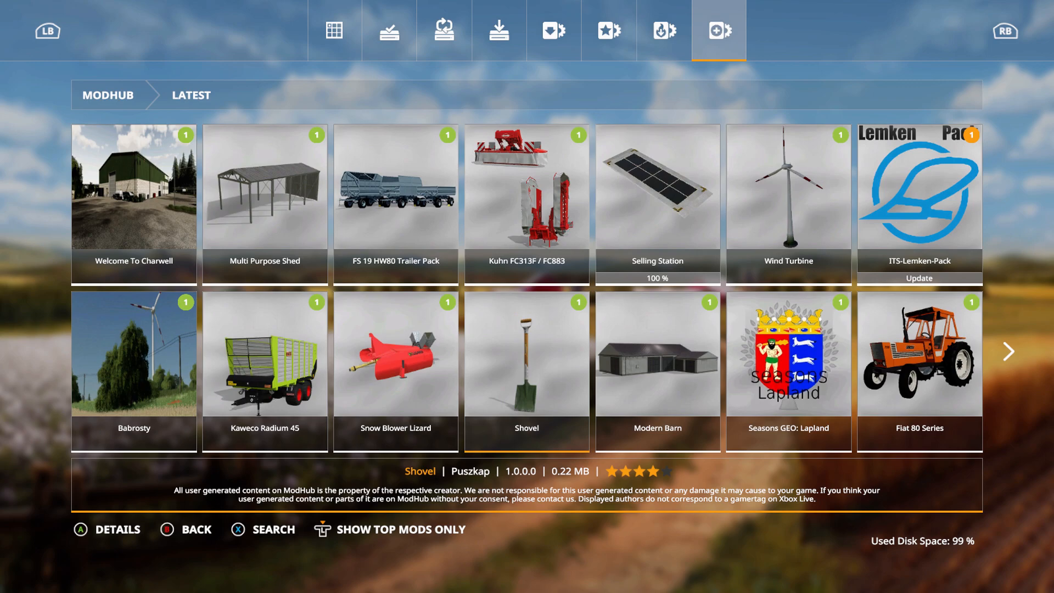
left_click(527, 371)
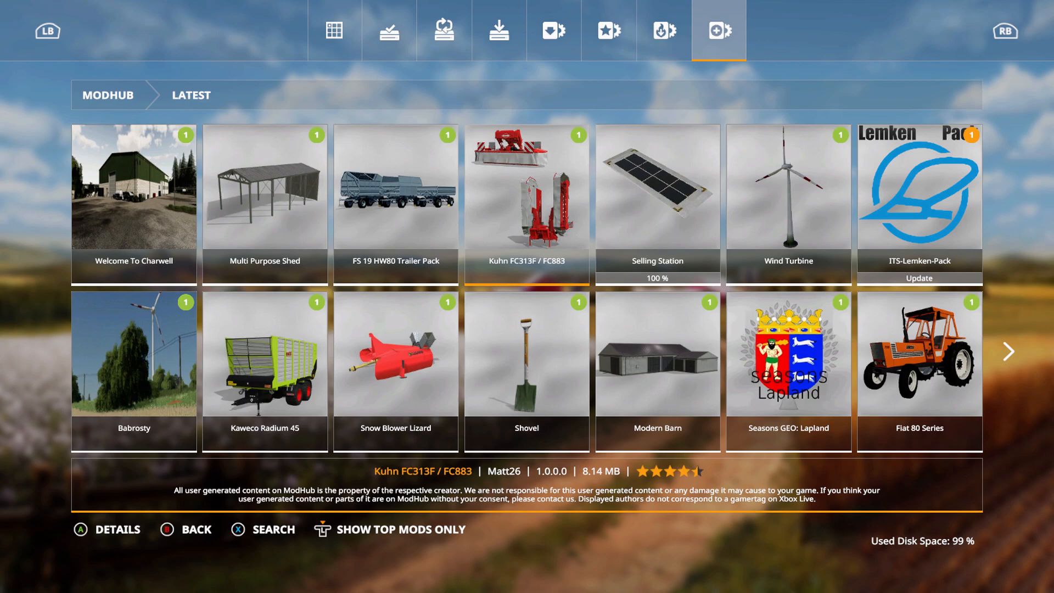
left_click(526, 202)
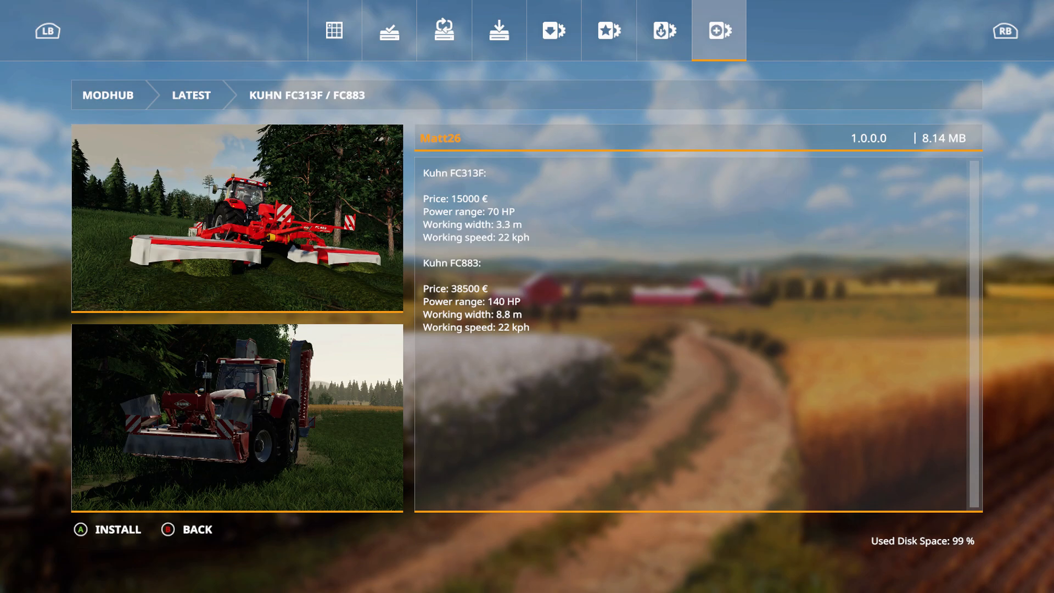
left_click(195, 530)
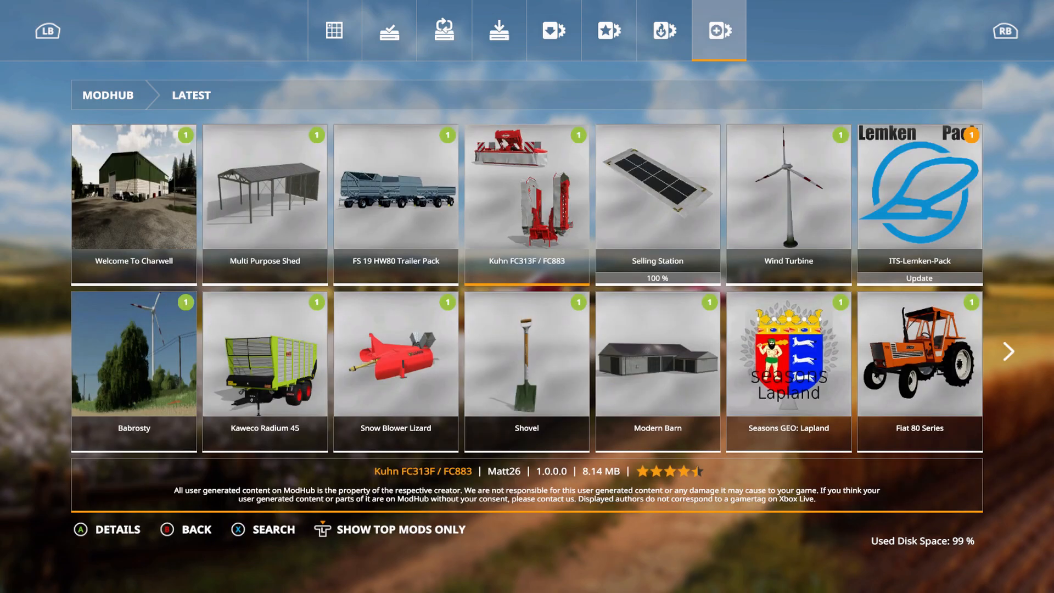
Move via Snow Blower Lizard to Multi Purpose Shed and open its details page
left_click(395, 355)
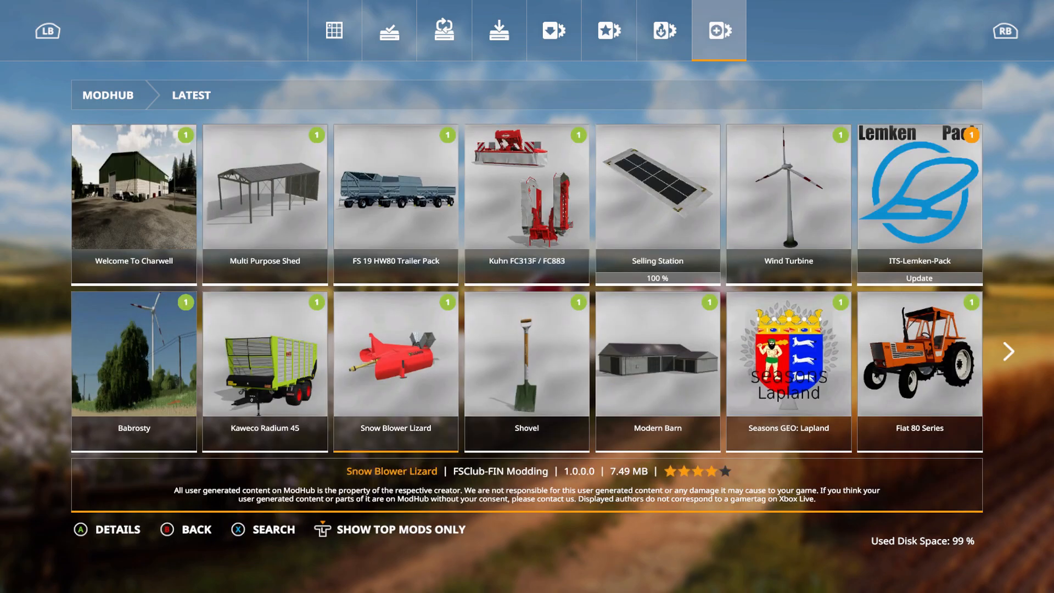
left_click(395, 354)
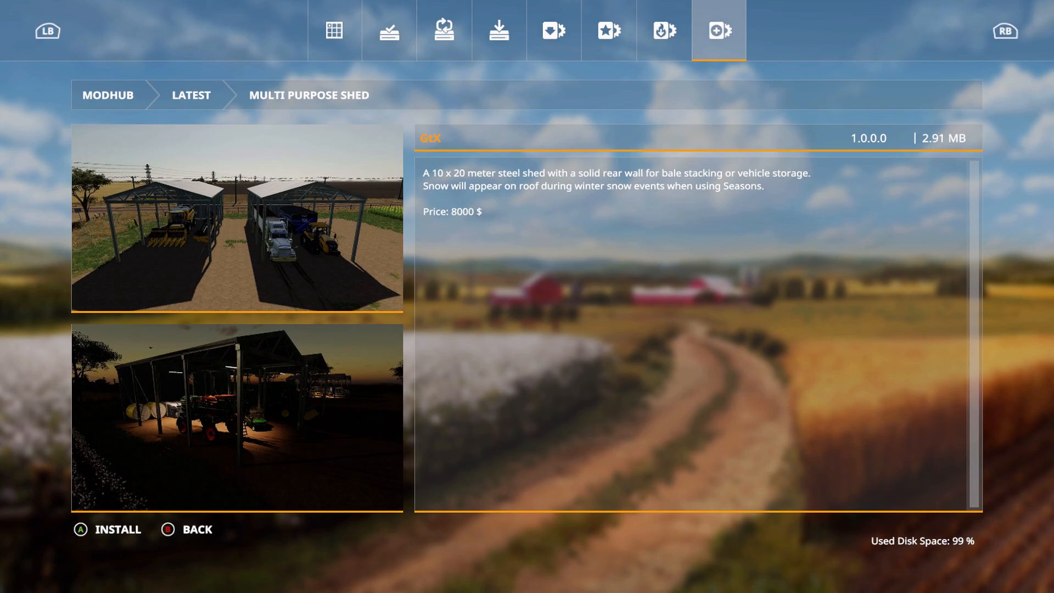
Go back to the Latest grid and highlight Kaweco Radium 45
left_click(166, 529)
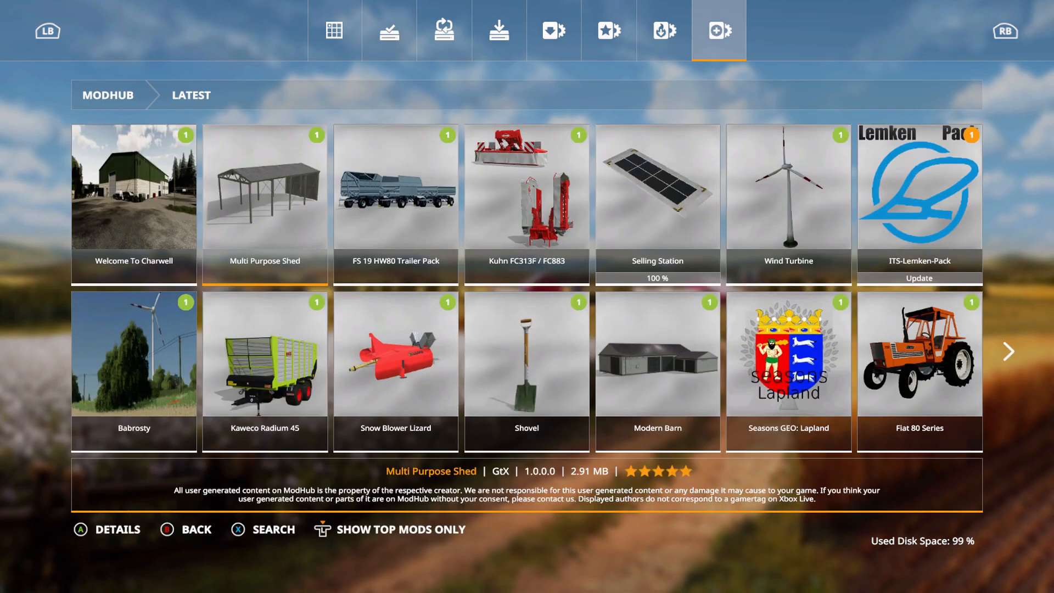
left_click(264, 369)
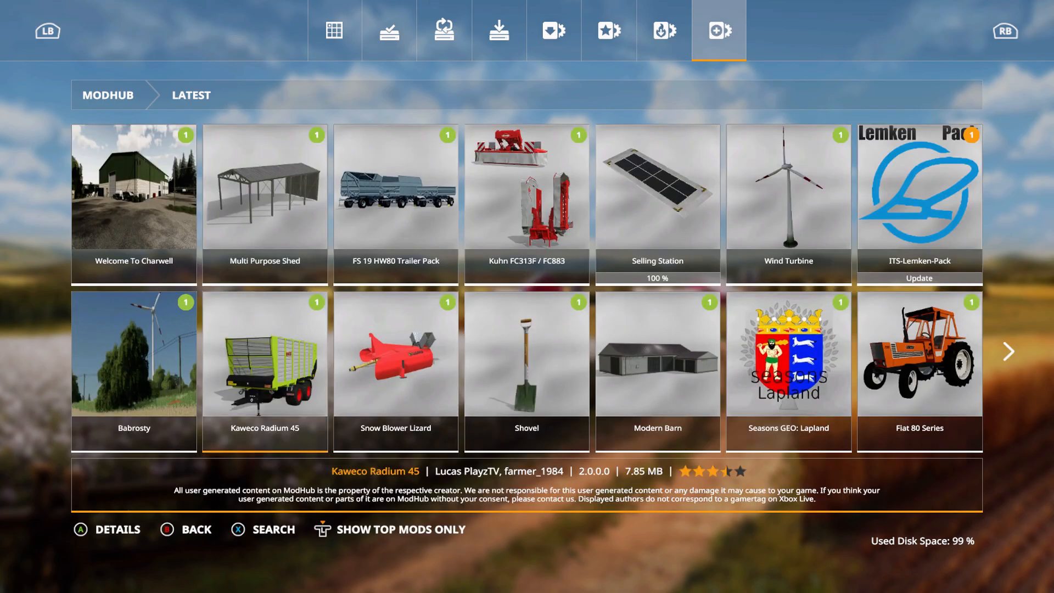
left_click(265, 369)
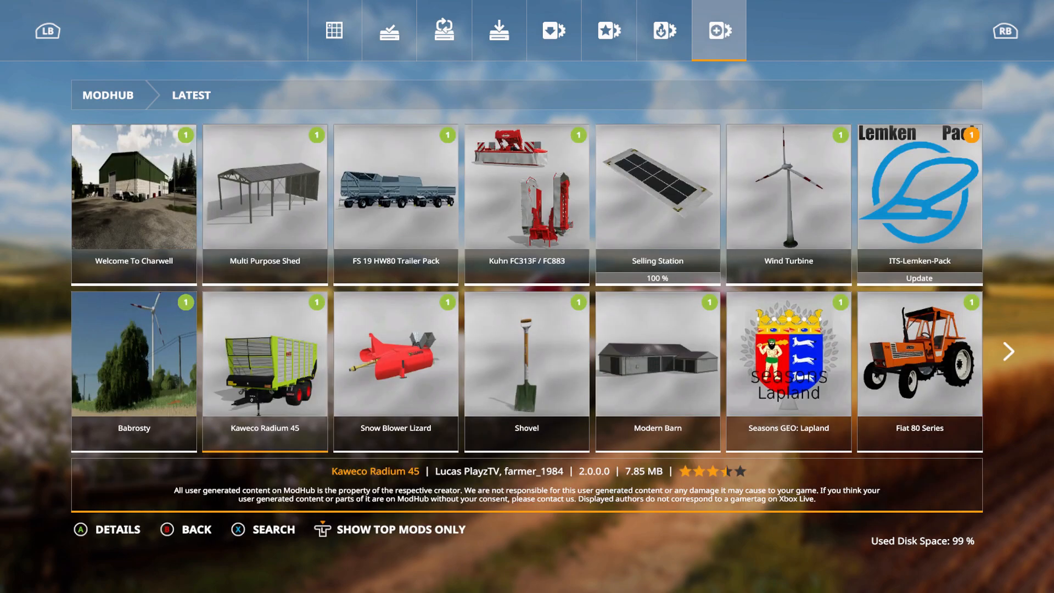
Open Babrosty's map details and scroll down to its 1.0.0.2 changelog
left_click(133, 356)
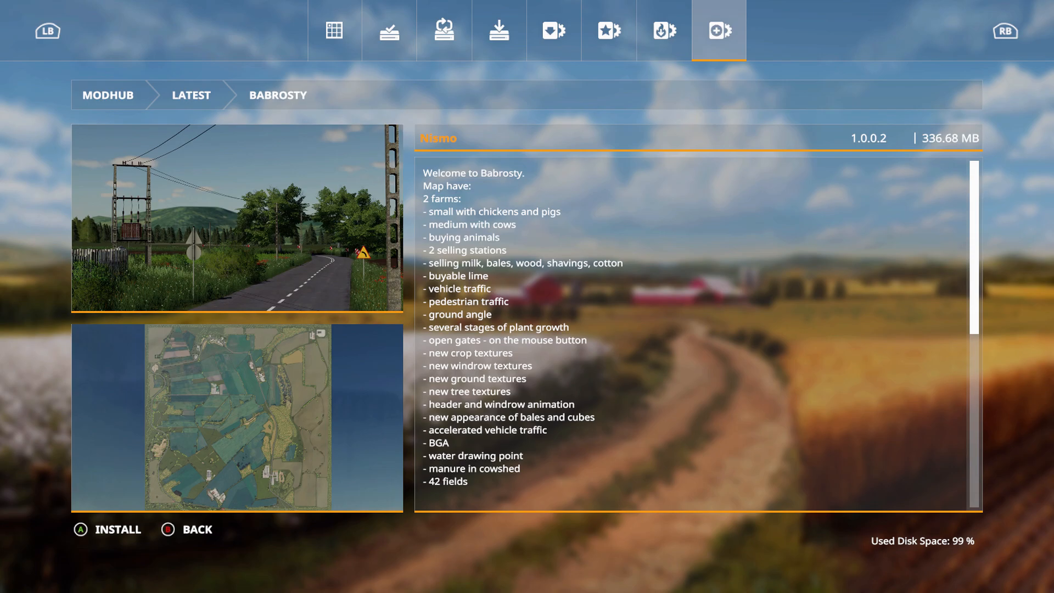
scroll("down", 3)
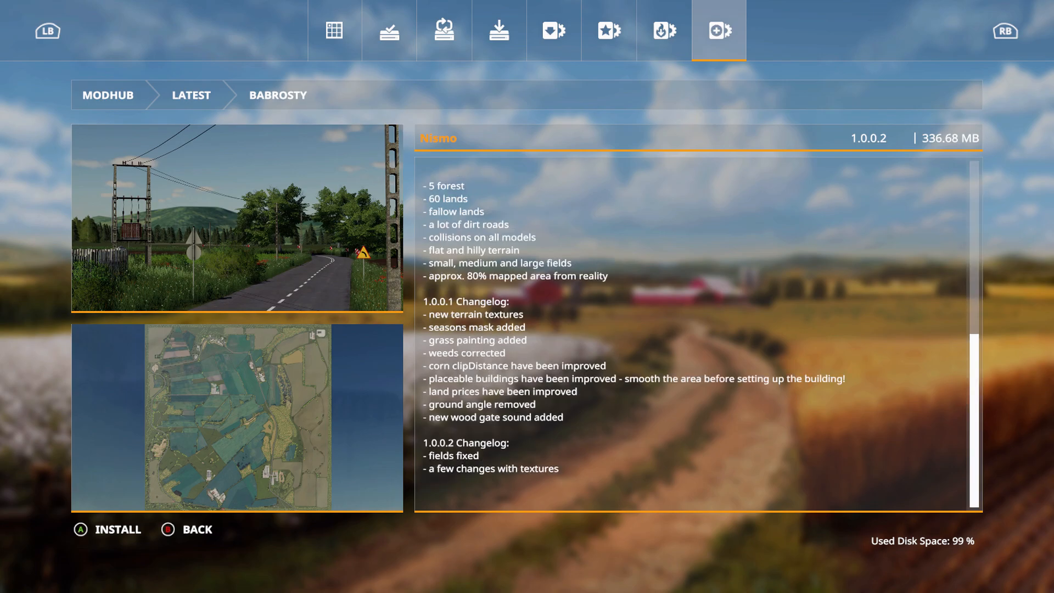